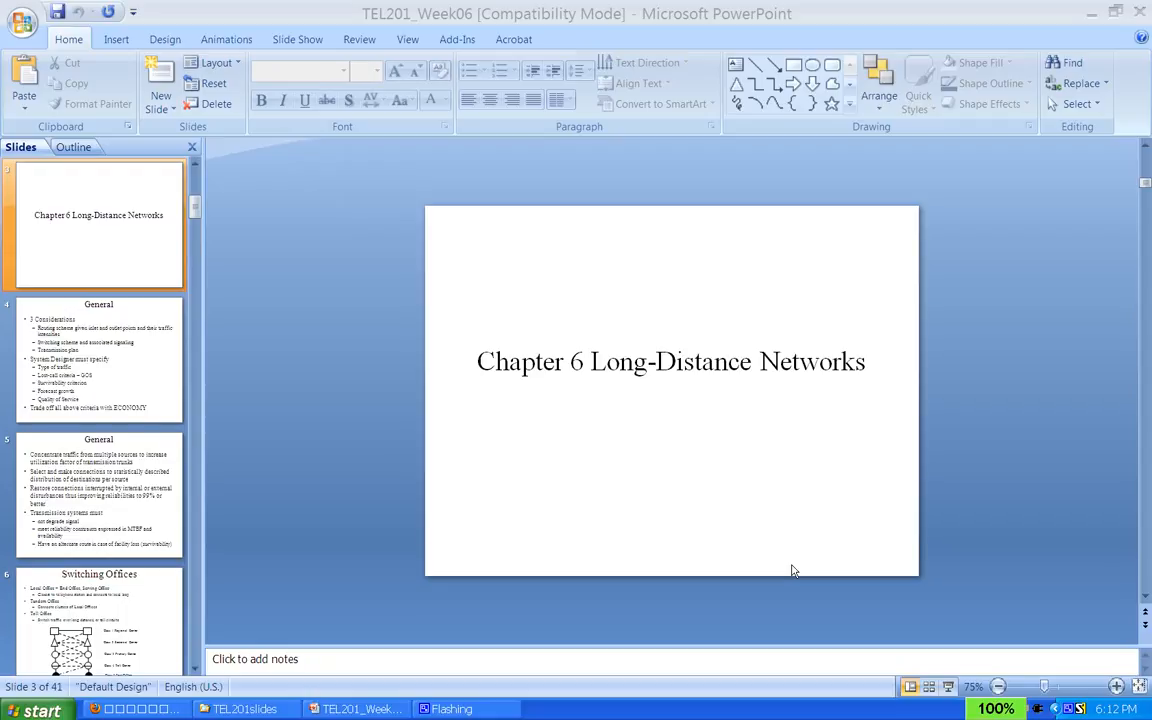
mouse_move(798, 527)
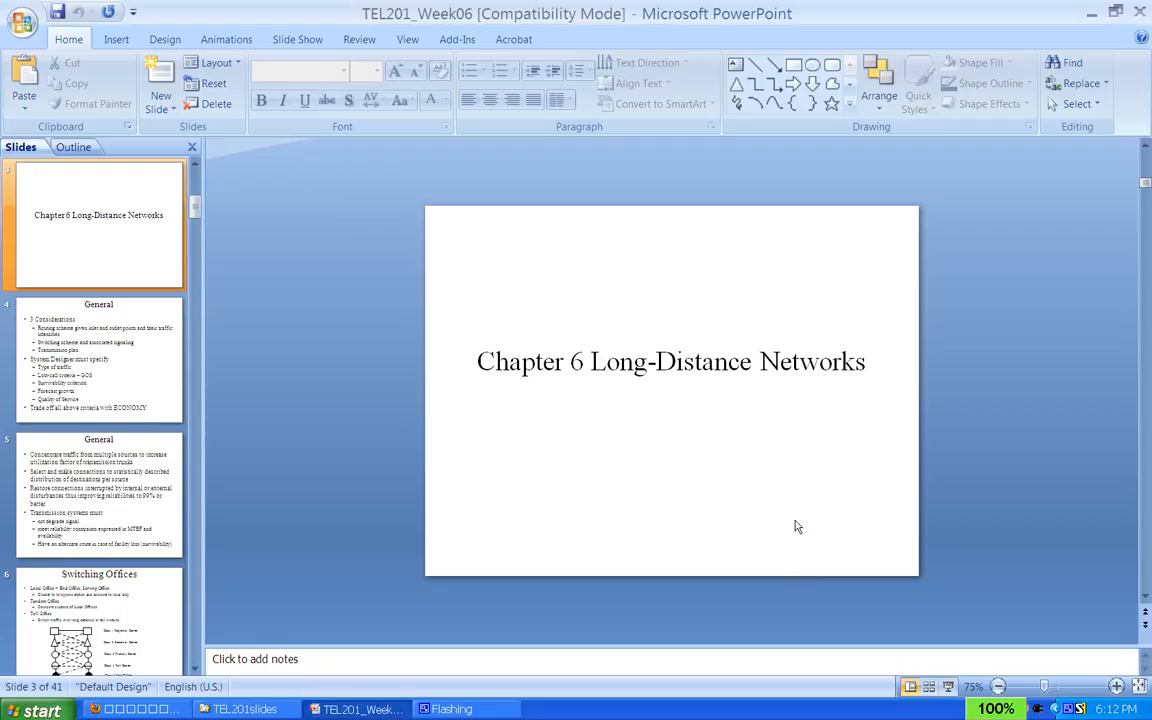
Advance from slide 3 to slide 4, the 'General' slide on system design considerations.
left_click(98, 358)
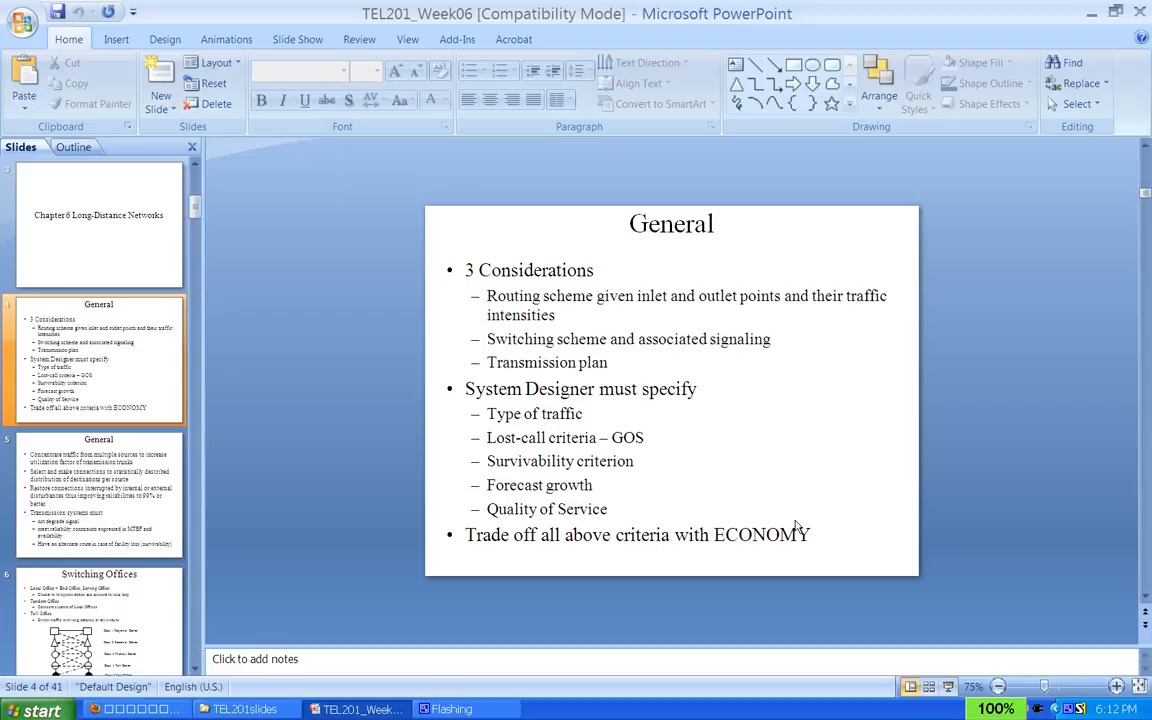
mouse_move(483, 370)
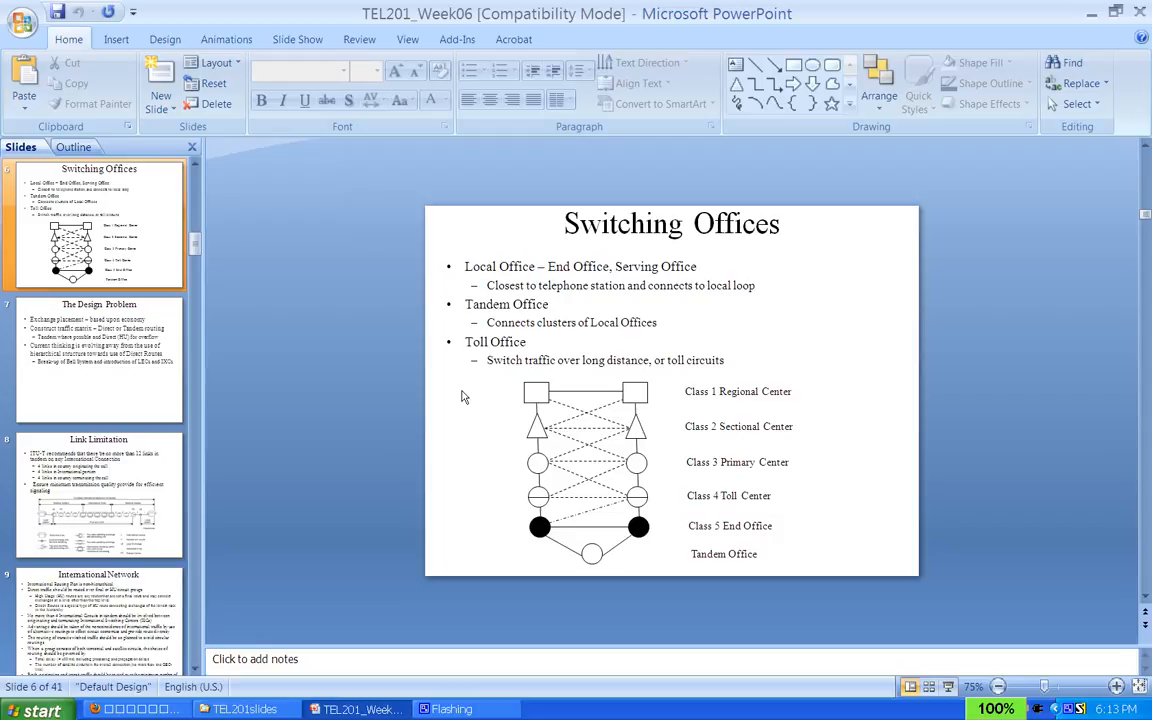
Go to slide 7, 'The Design Problem', on exchange placement and traffic routing.
left_click(98, 360)
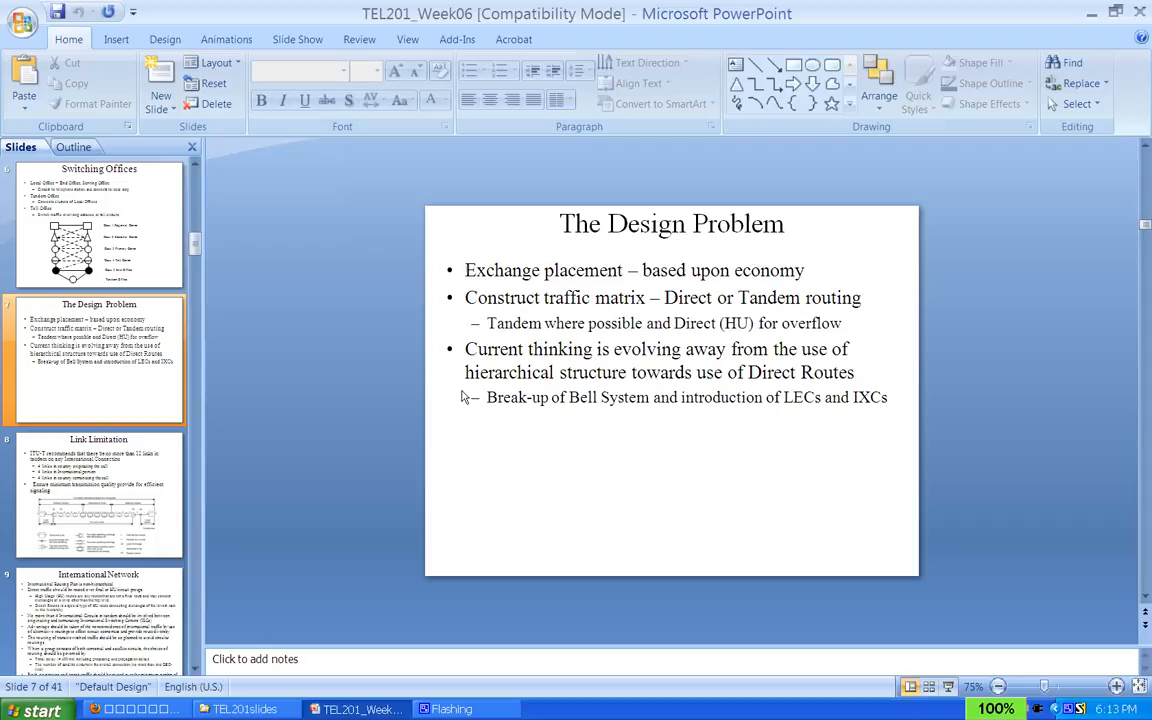
Advance to slide 10, 'Exchange Location', covering toll areas and the 50 km rule.
left_click(98, 495)
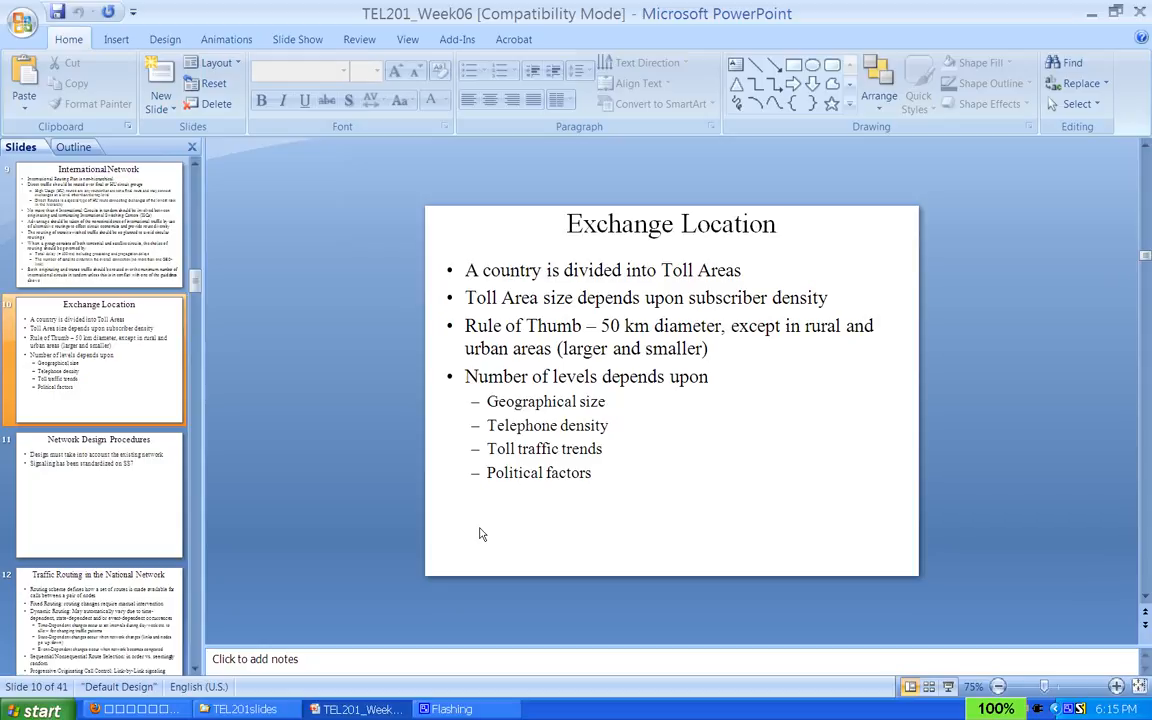
mouse_move(645, 469)
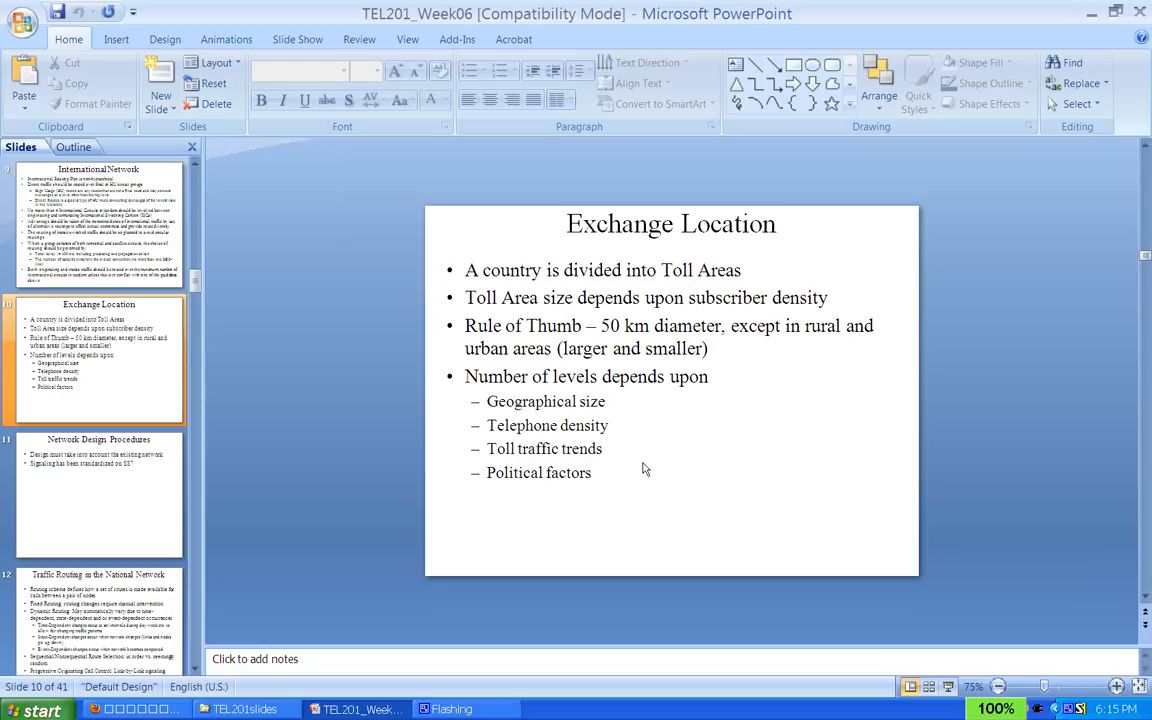
mouse_move(585, 485)
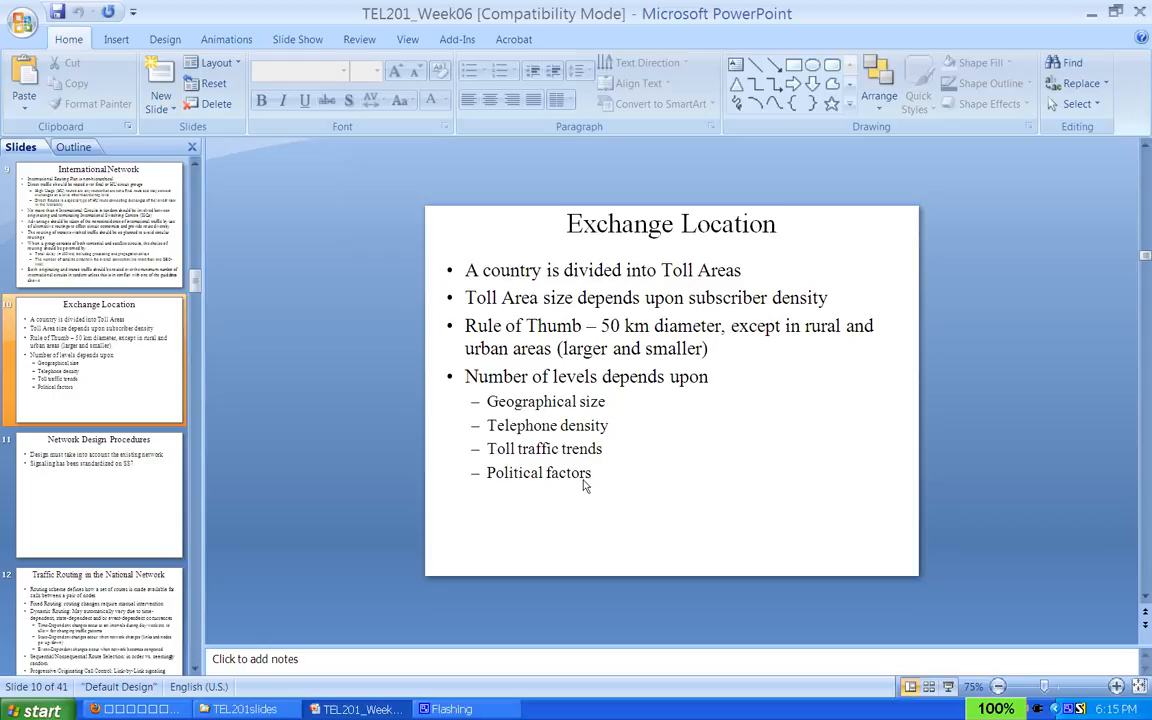
Advance to slide 12 on fixed versus dynamic routing and call control.
left_click(98, 495)
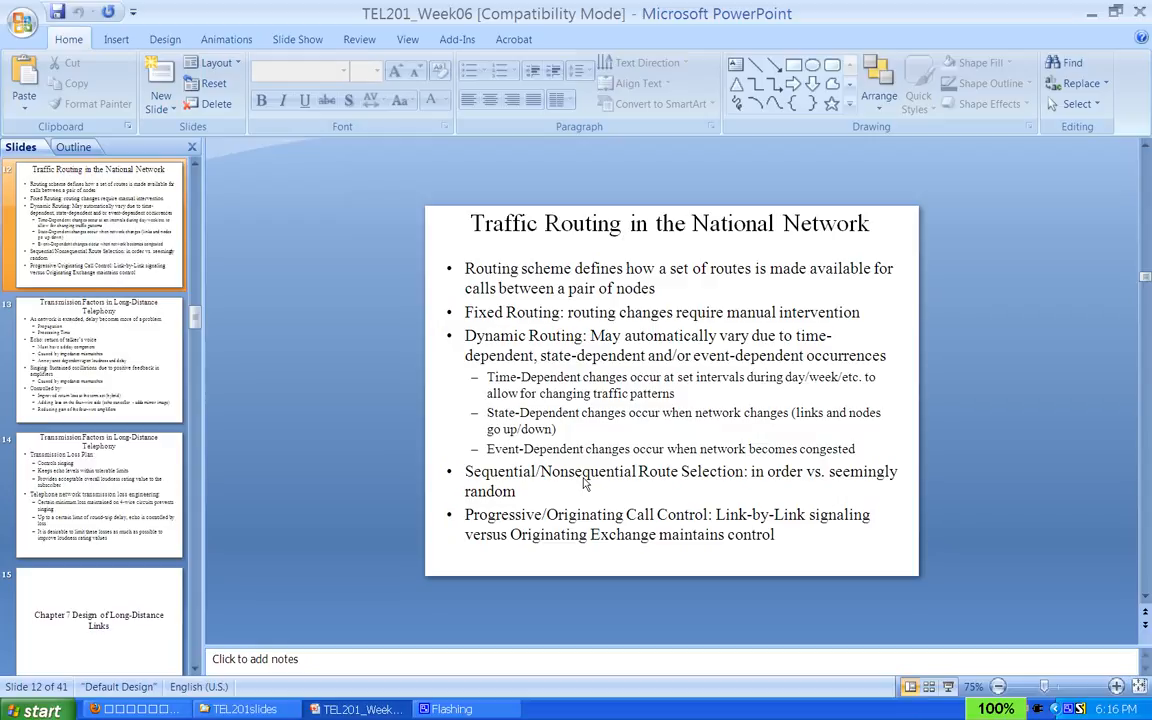
Advance through slide 13 to slide 14 on the transmission loss plan.
left_click(99, 360)
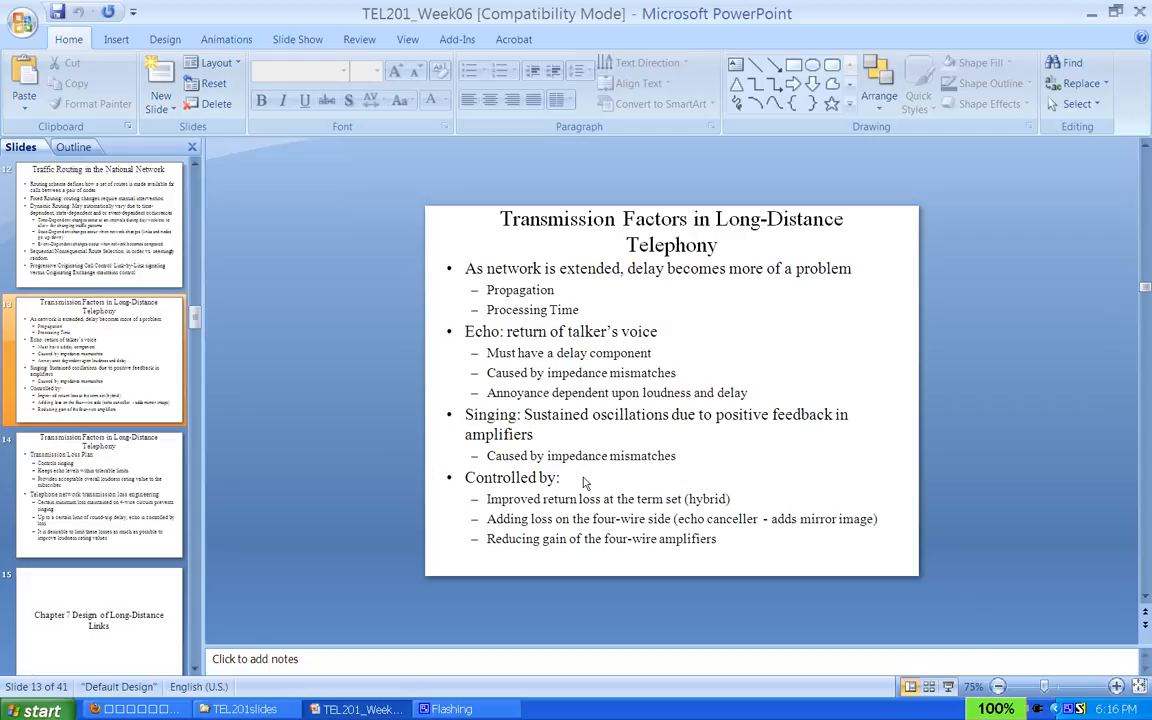
left_click(99, 495)
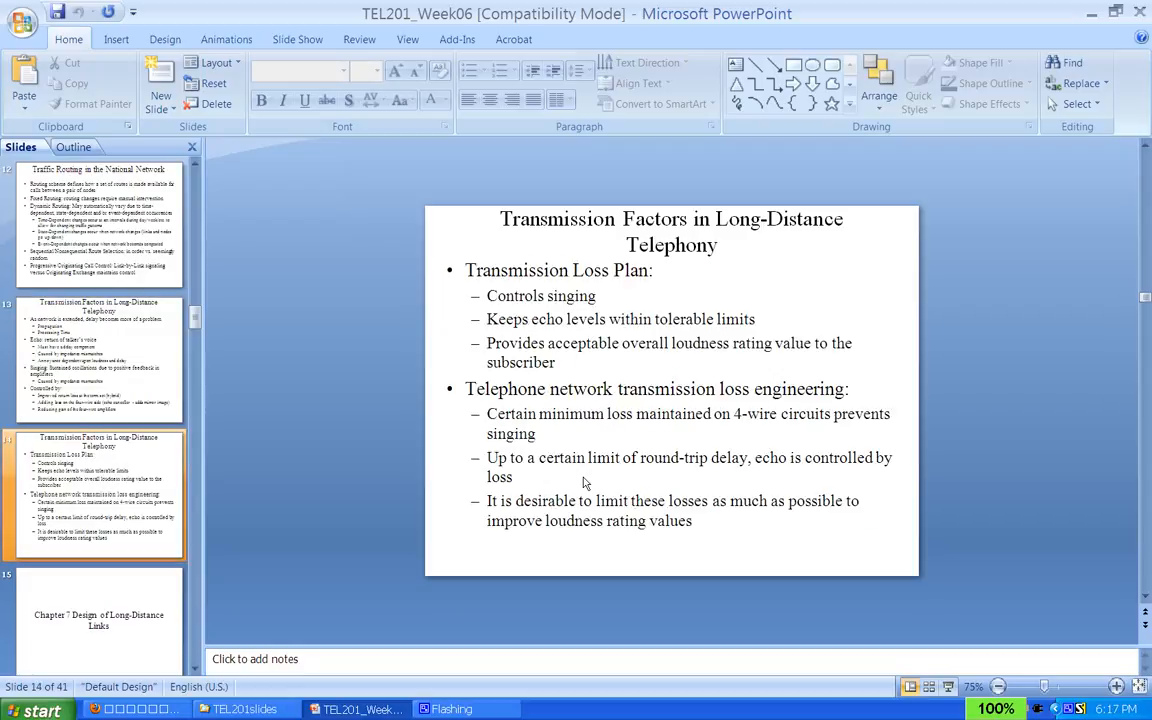